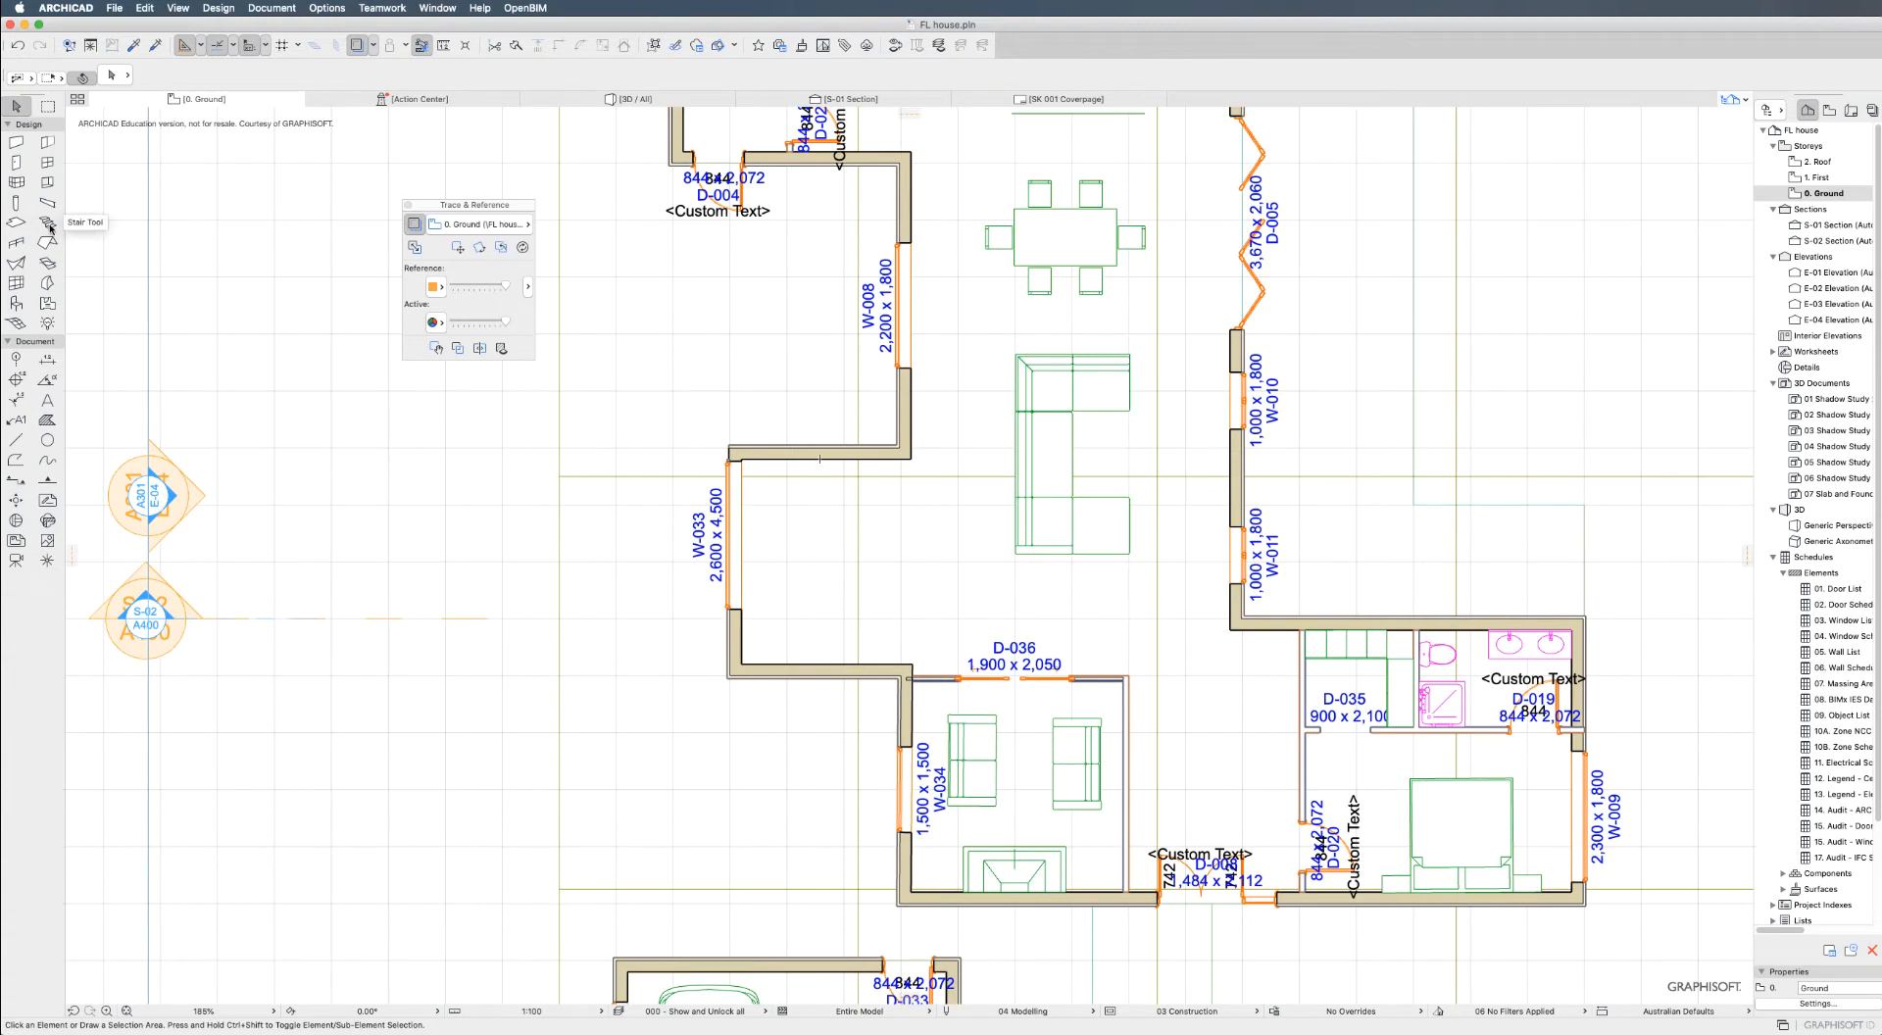
# Step: Activate the Stair Tool to begin drawing stairs on the ground floor plan
pyautogui.click(47, 216)
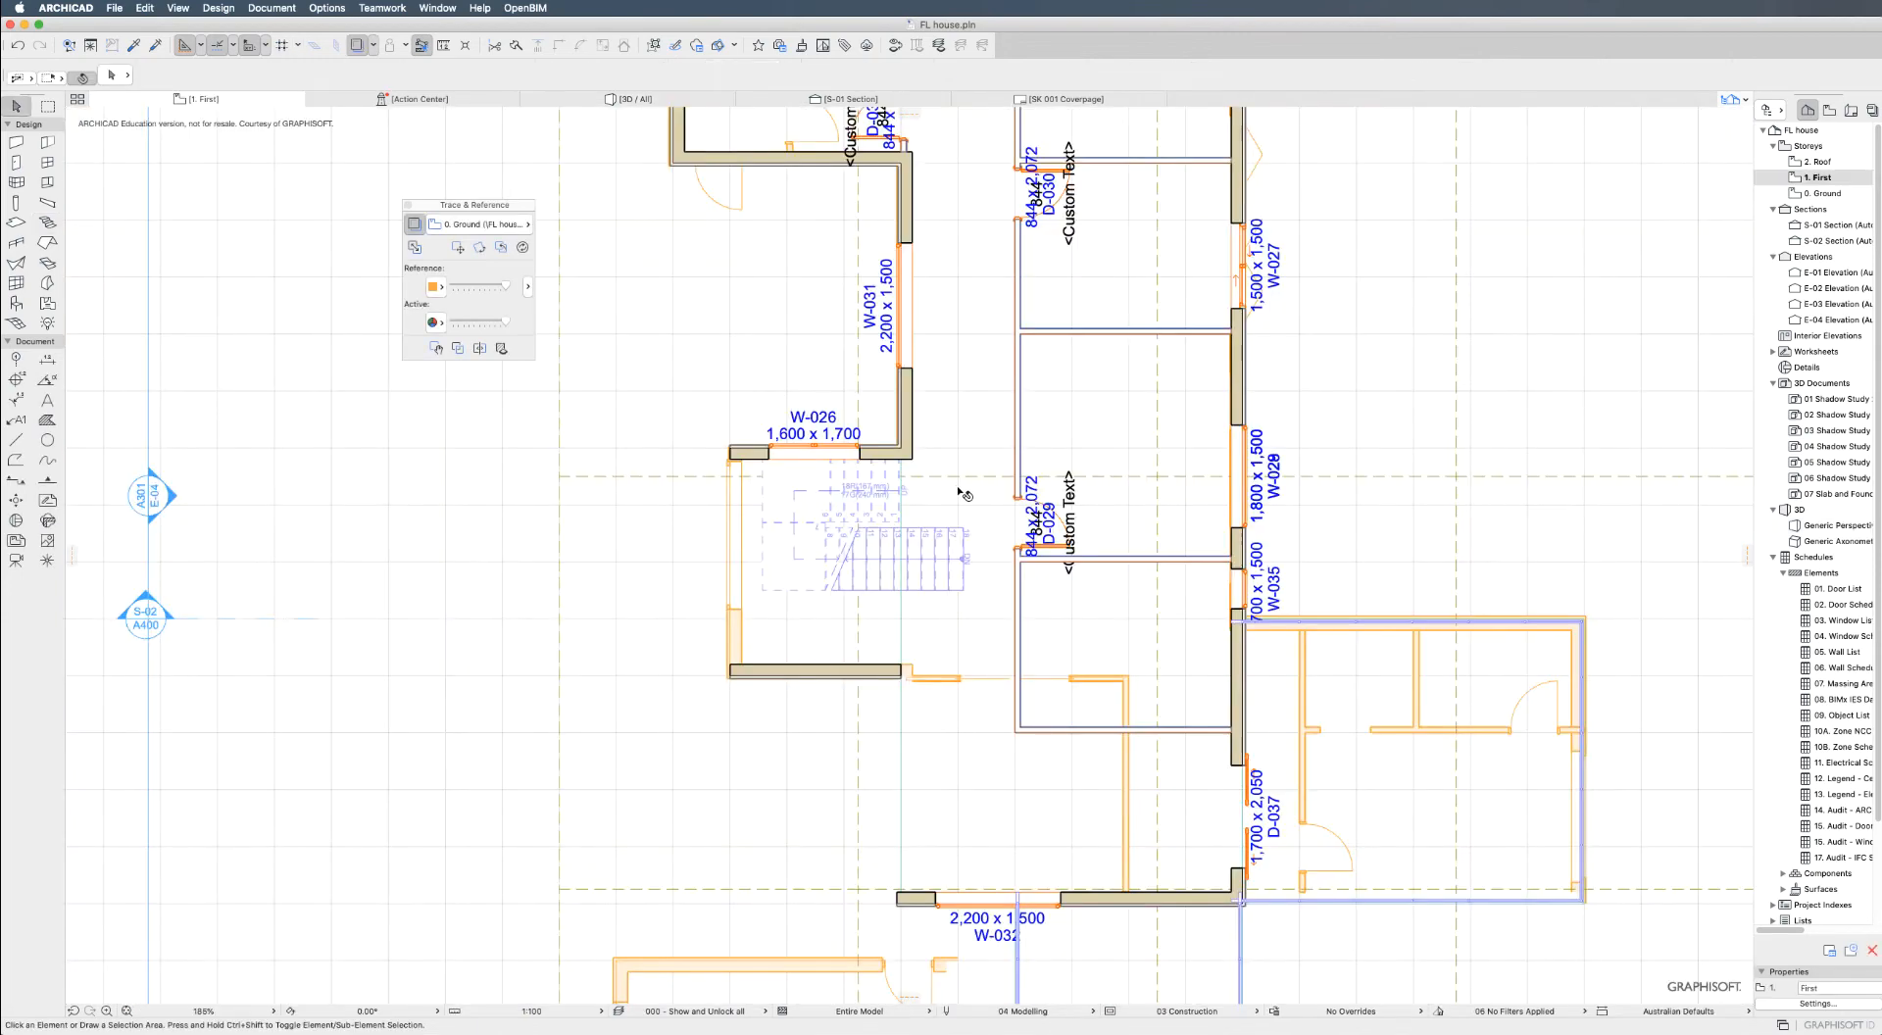
# Step: Select the first-floor slab above the stair, then show the staircase in the 3D window
pyautogui.click(961, 494)
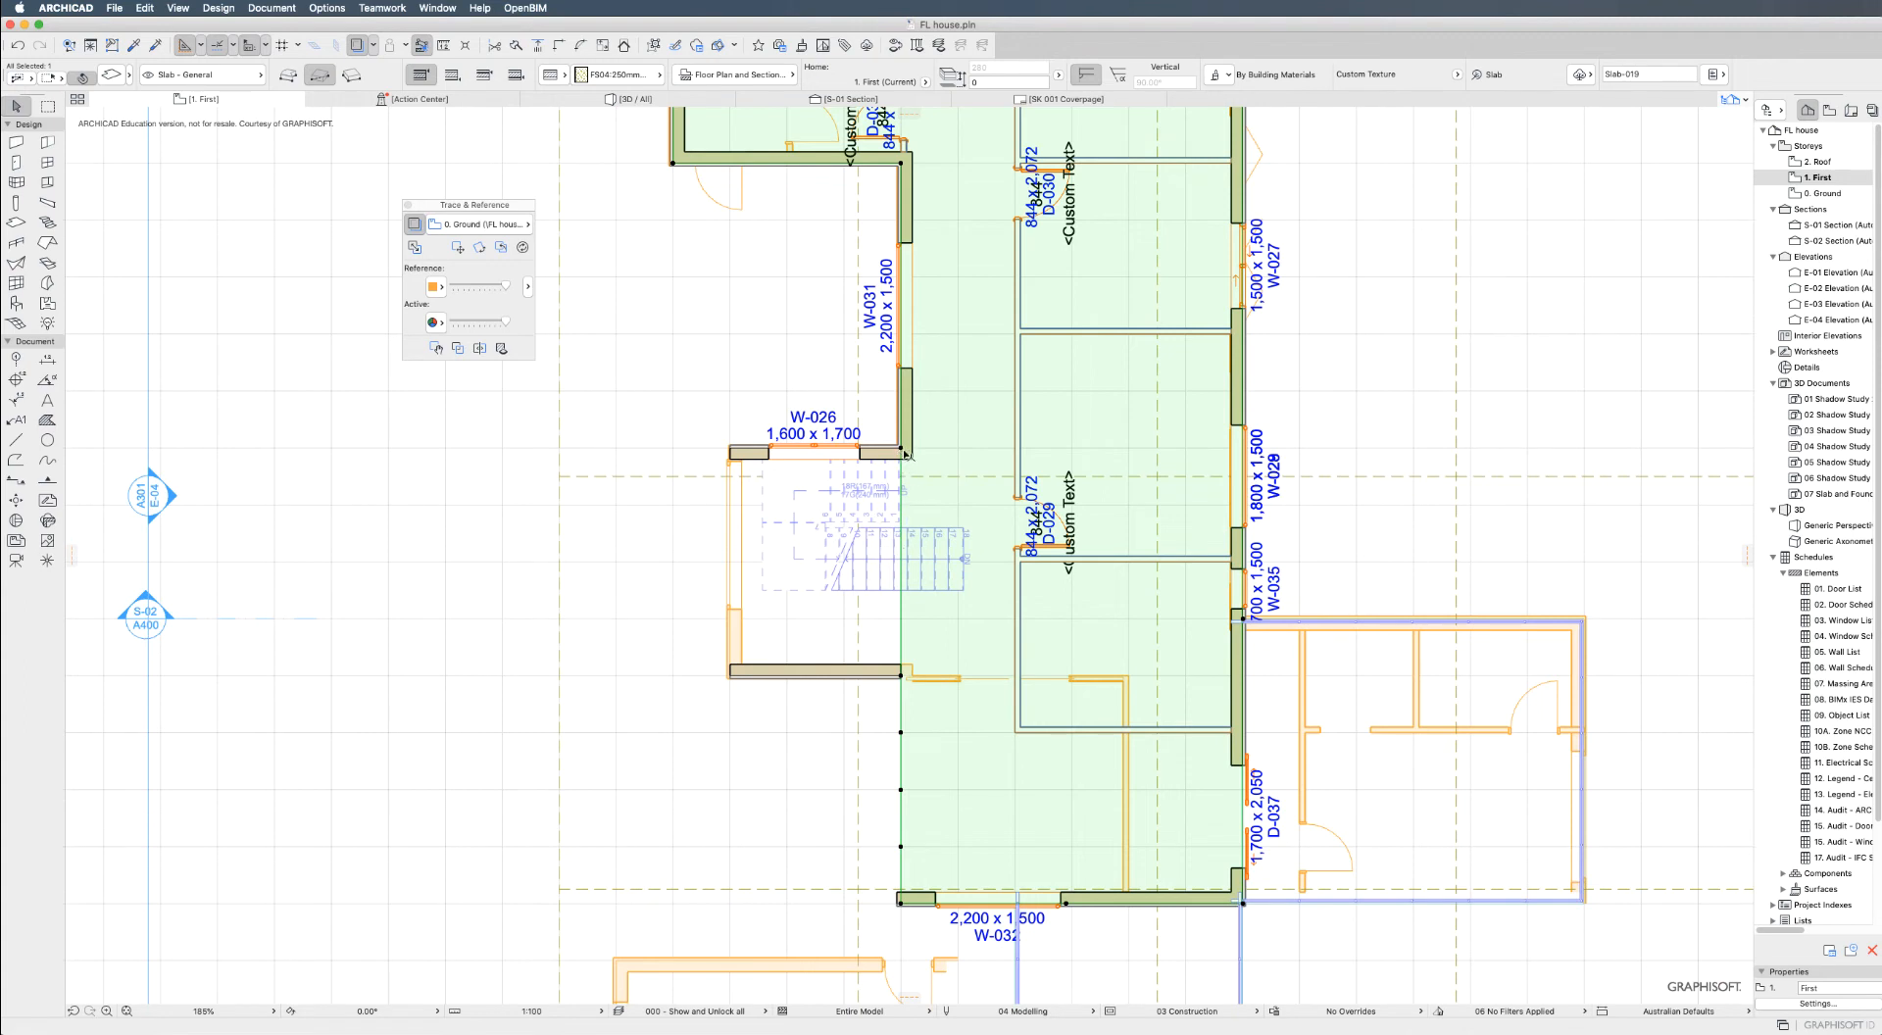
pyautogui.moveTo(902, 545)
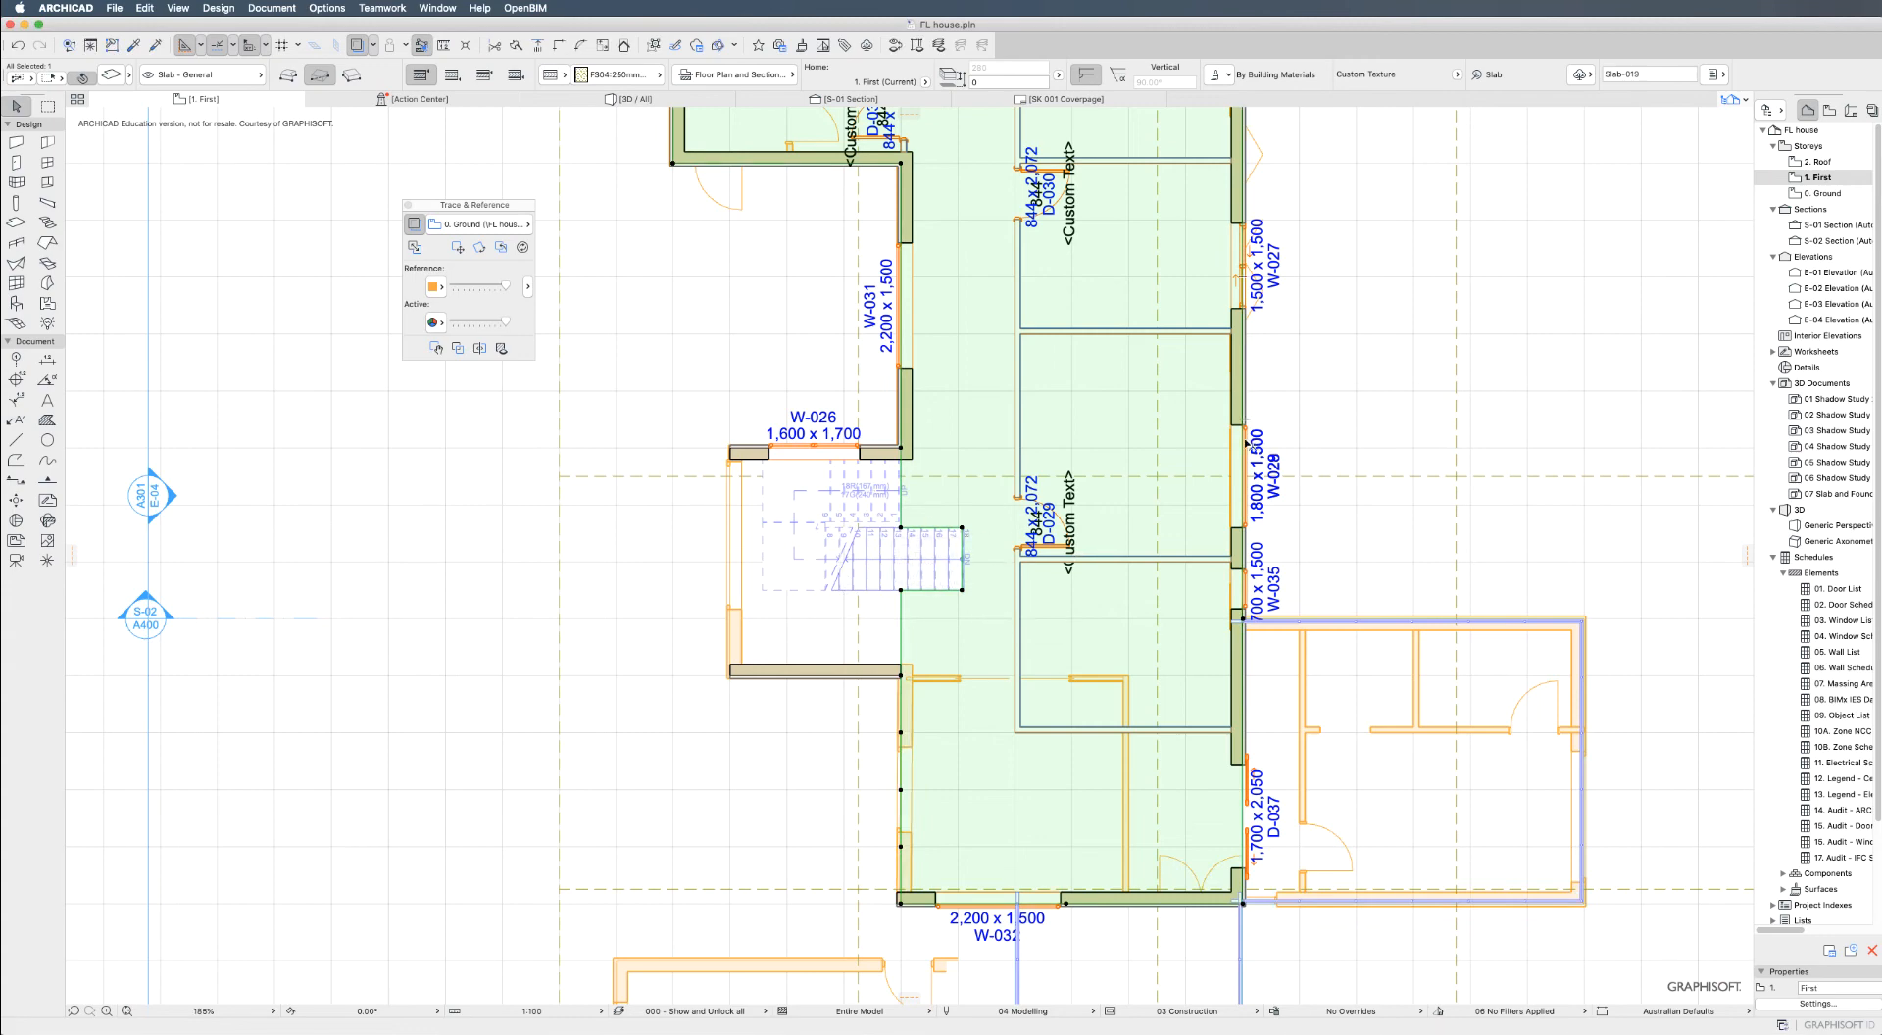
pyautogui.click(627, 98)
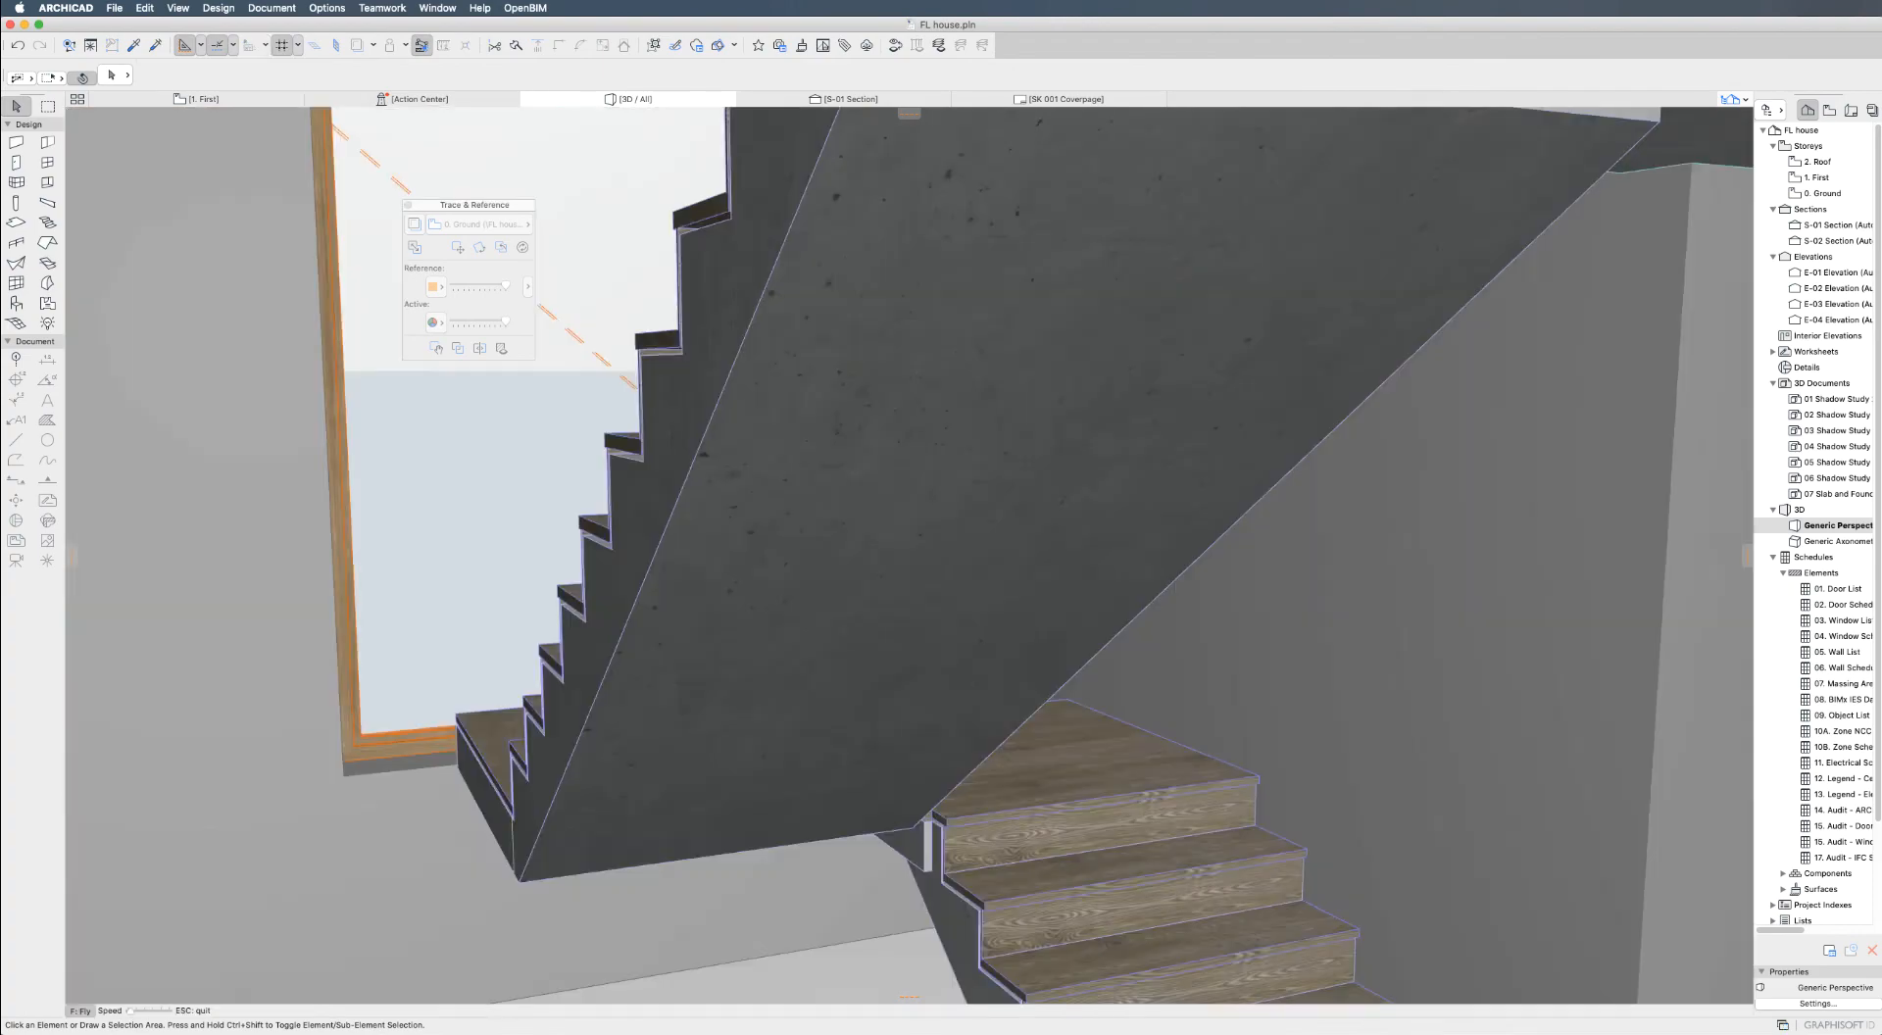